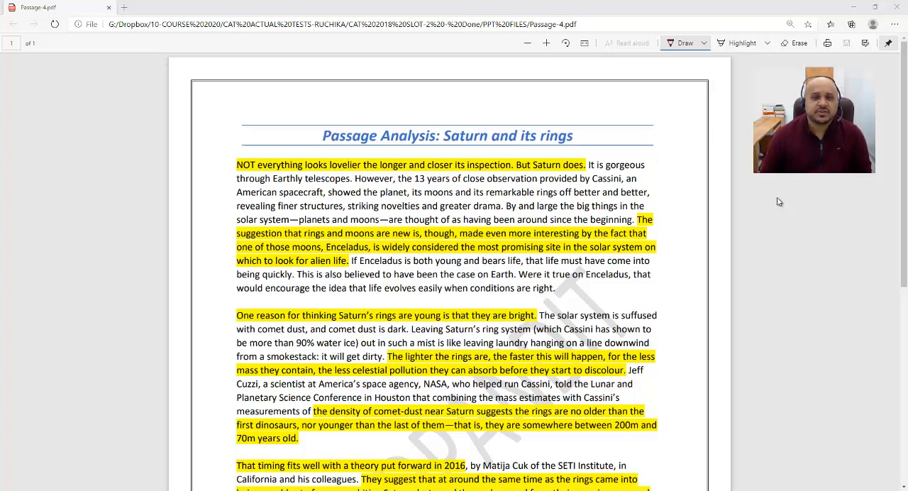
# - Draw a red ink loop around 'Saturn and its rings' in the passage title
pyautogui.moveTo(465, 116); pyautogui.dragTo(440, 130)
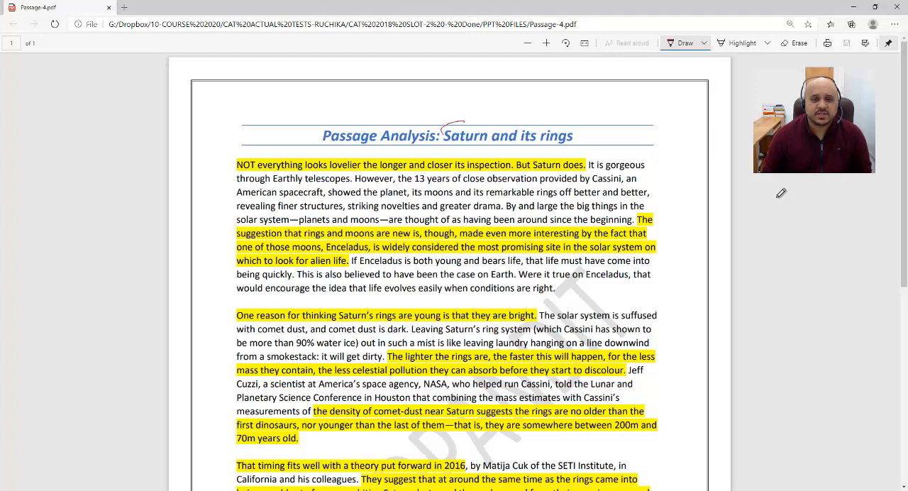
pyautogui.moveTo(442, 133); pyautogui.dragTo(579, 133)
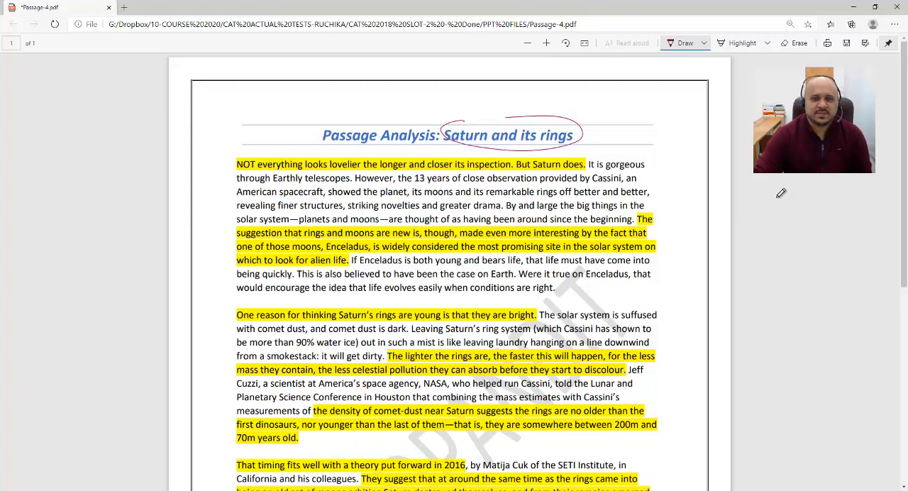
# - Underline 'But Saturn does', 'Earthly', 'spacecraft', 'Cassini' and 'greater drama' in red
pyautogui.scroll(-3)
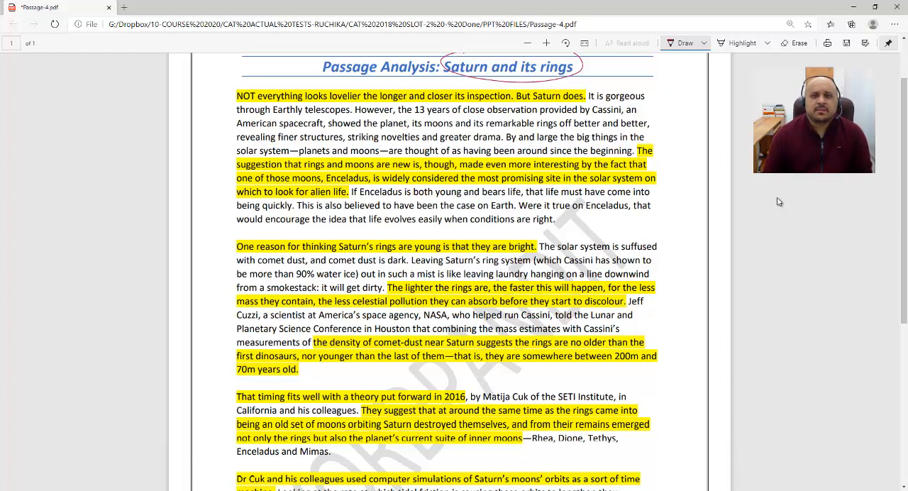
pyautogui.moveTo(518, 97); pyautogui.dragTo(584, 97)
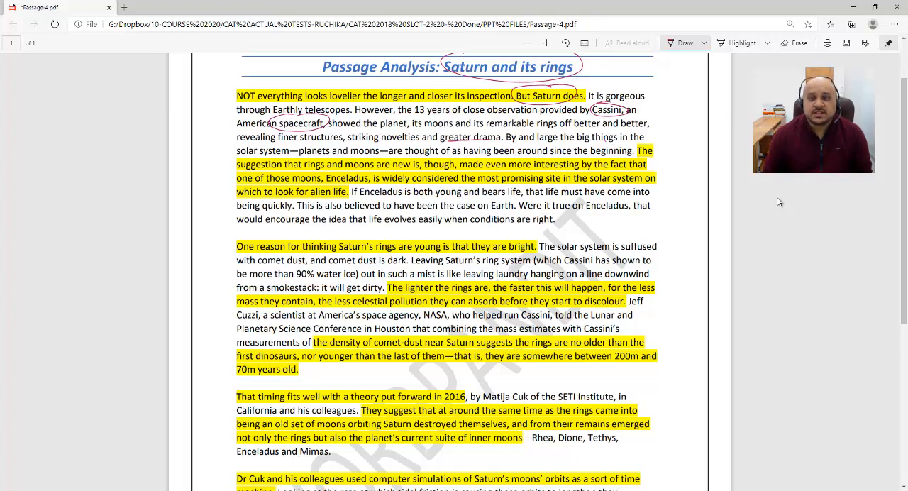
# - Underline 'remarkable rings', 'the big things' and 'around since the beginning' in red
pyautogui.moveTo(539, 149); pyautogui.dragTo(631, 149)
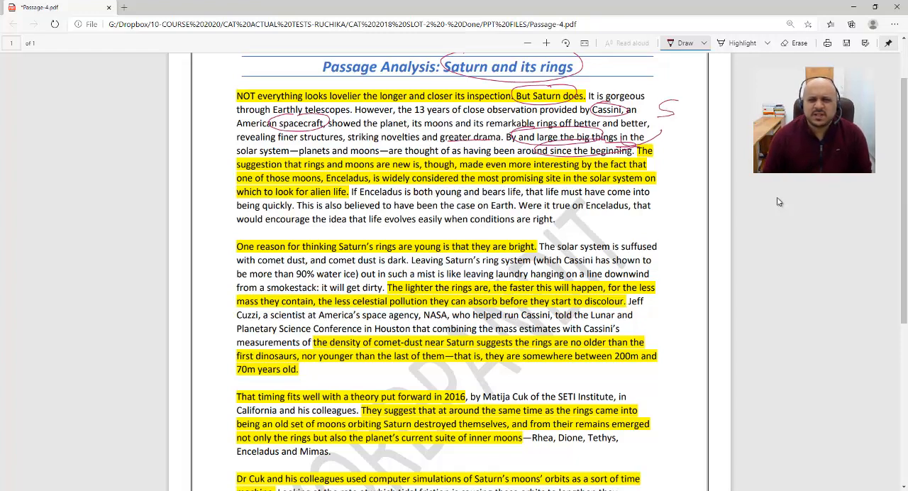
# - Scribble in the margin and underline 'rings and moons are new', 'Enceladus', 'alien life', 'the case on Earth'
pyautogui.moveTo(653, 97); pyautogui.dragTo(695, 124)
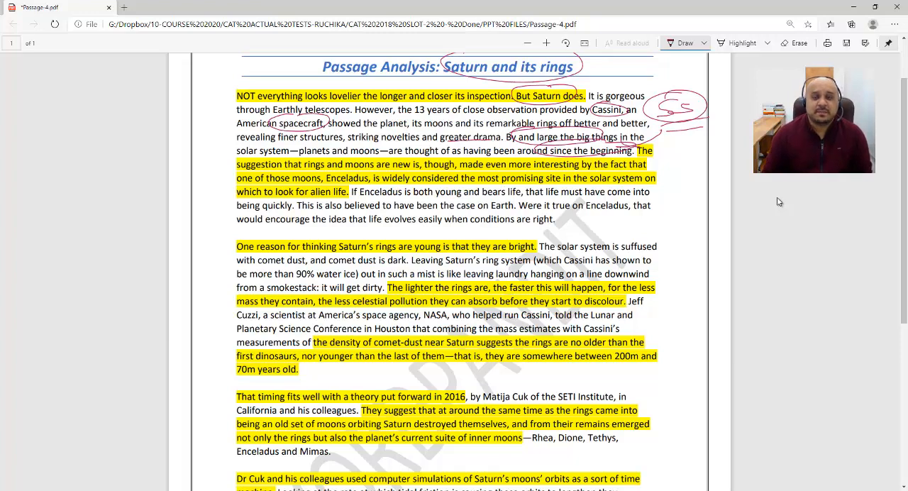
pyautogui.moveTo(298, 163); pyautogui.dragTo(409, 163)
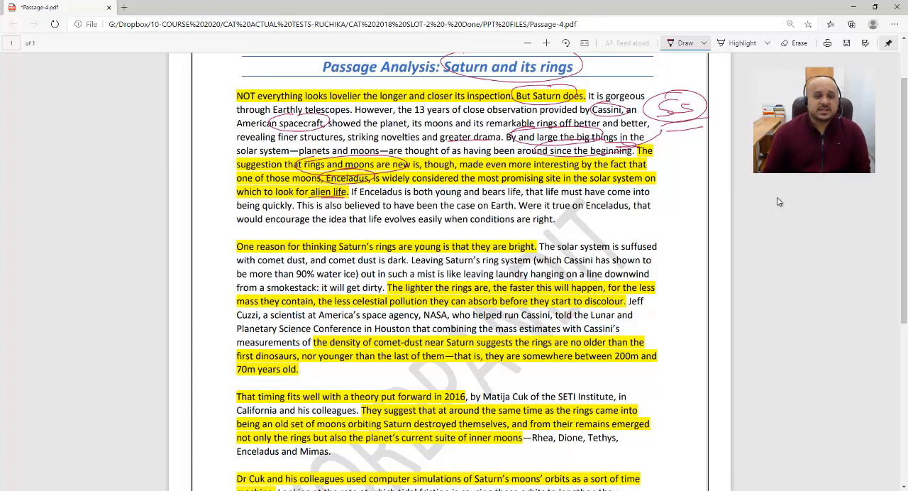
pyautogui.moveTo(439, 208); pyautogui.dragTo(499, 206)
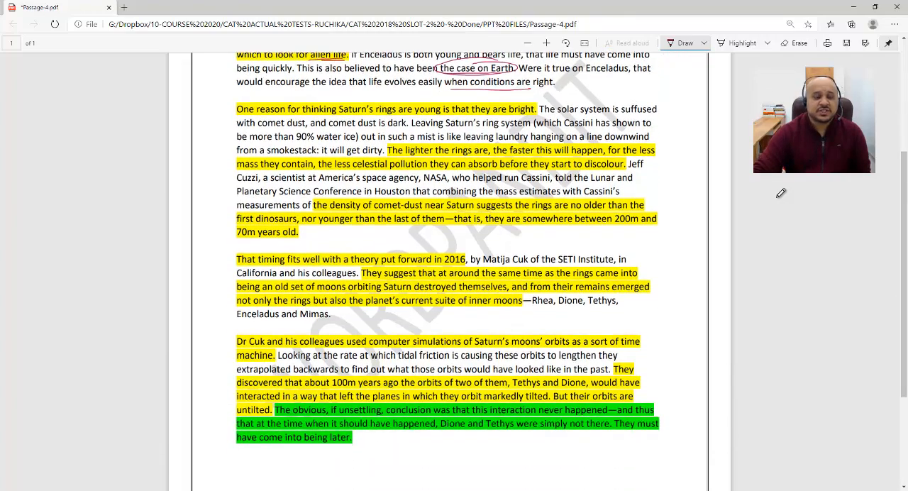
pyautogui.moveTo(779, 201)
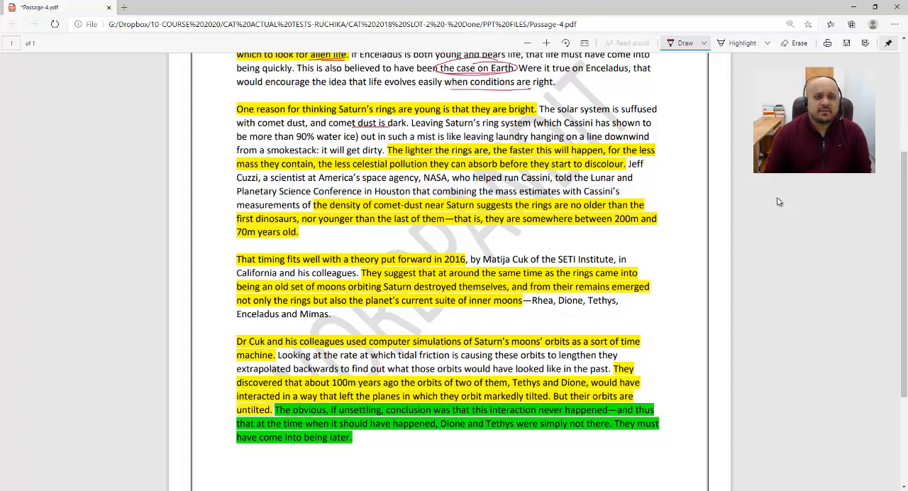
# - Underline 'dust is dark' and mark 'it will get dirty' in the second paragraph
pyautogui.moveTo(320, 150); pyautogui.dragTo(386, 150)
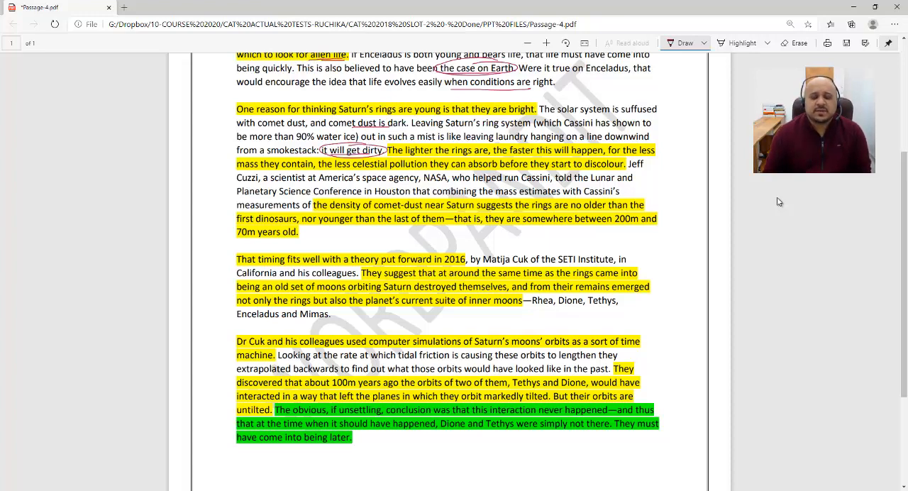